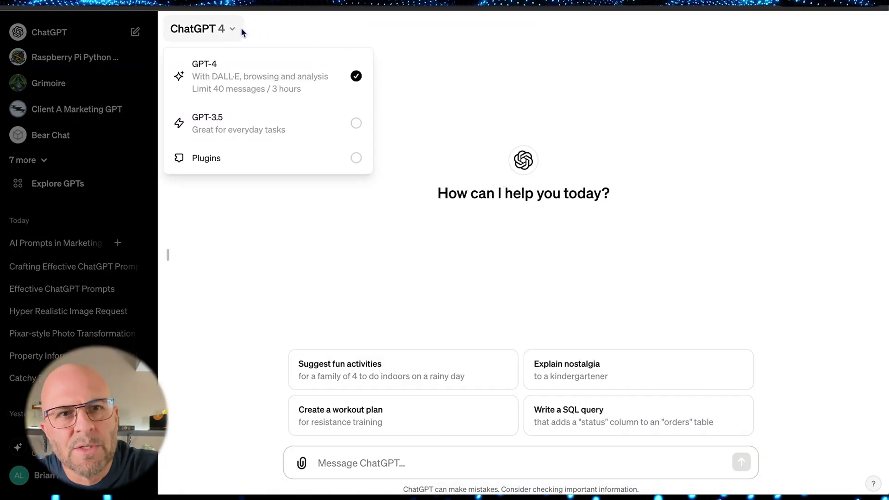
From the Explore GPTs gallery, start a new custom GPT with the sidebar hidden
{"action": "left_click", "coordinate": [58, 184]}
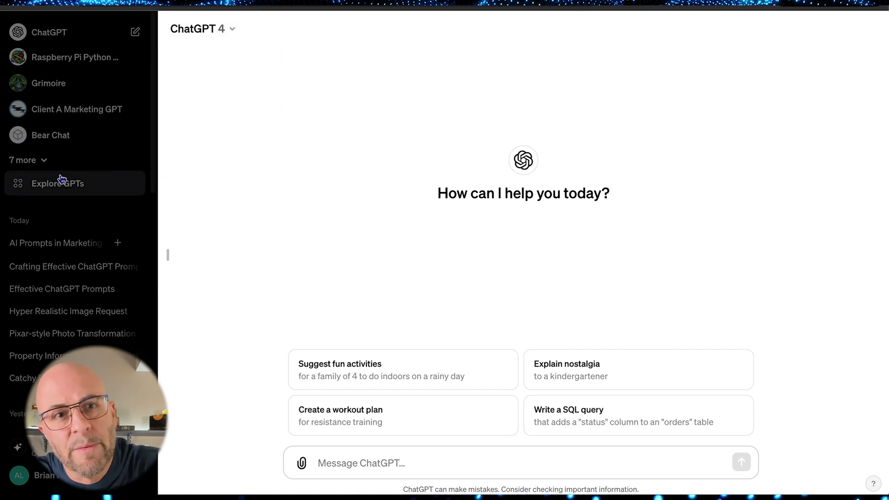
{"action": "left_click", "coordinate": [58, 183]}
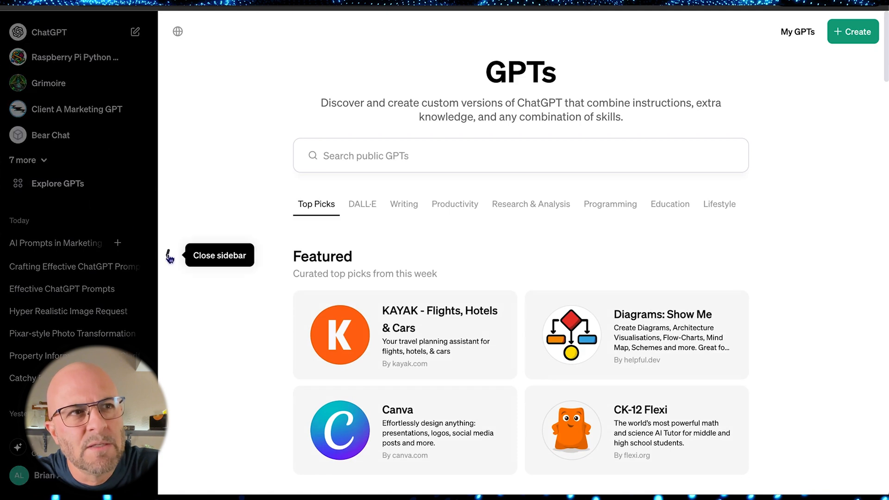
{"action": "left_click", "coordinate": [169, 254]}
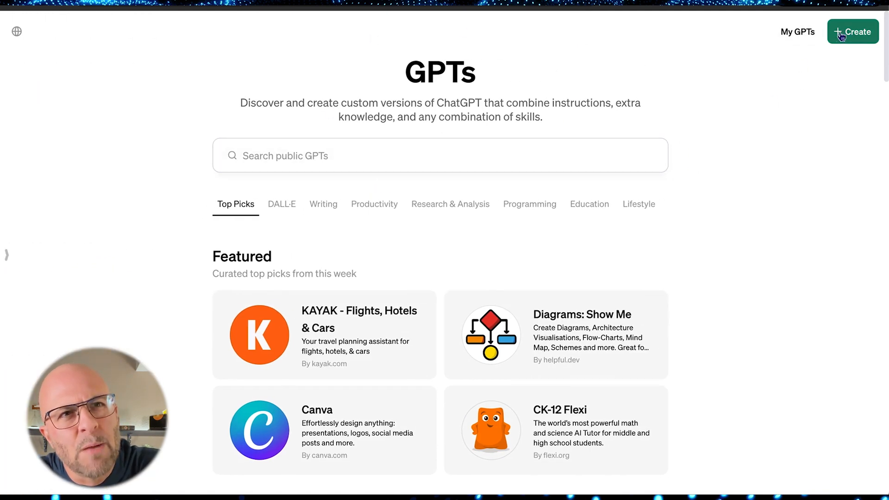
{"action": "left_click", "coordinate": [851, 32]}
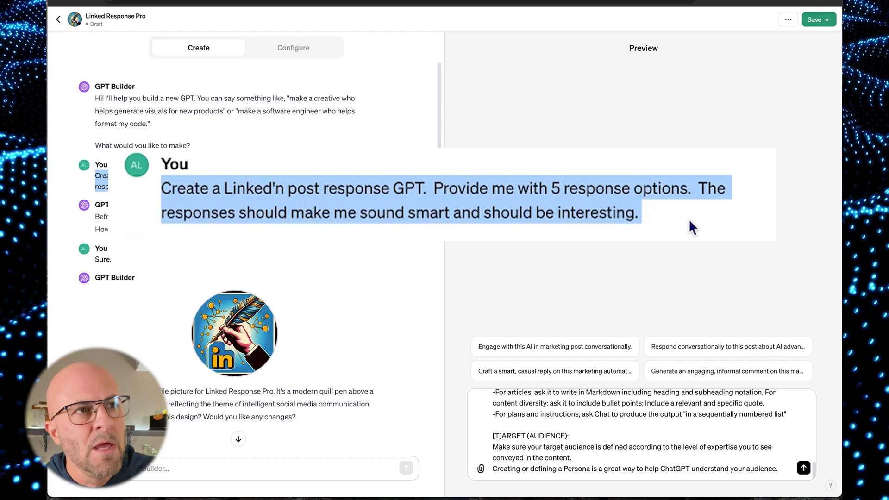
{"action": "mouse_move", "coordinate": [683, 228]}
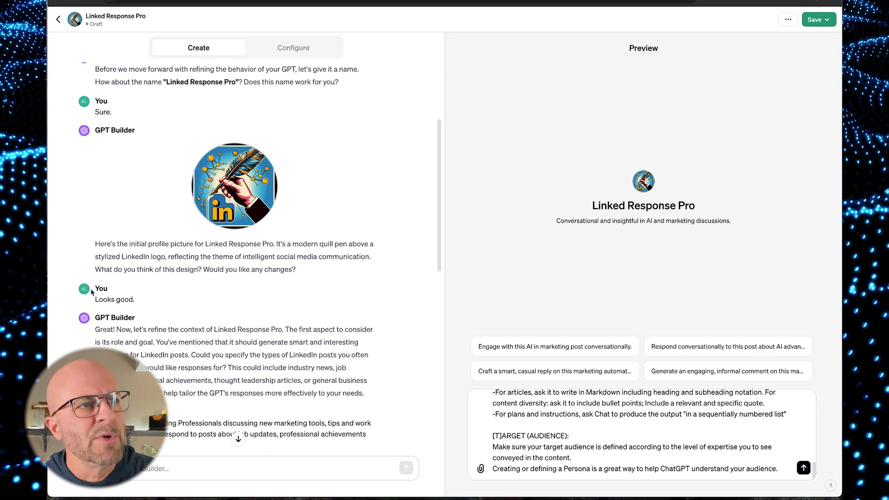
{"action": "mouse_move", "coordinate": [94, 299]}
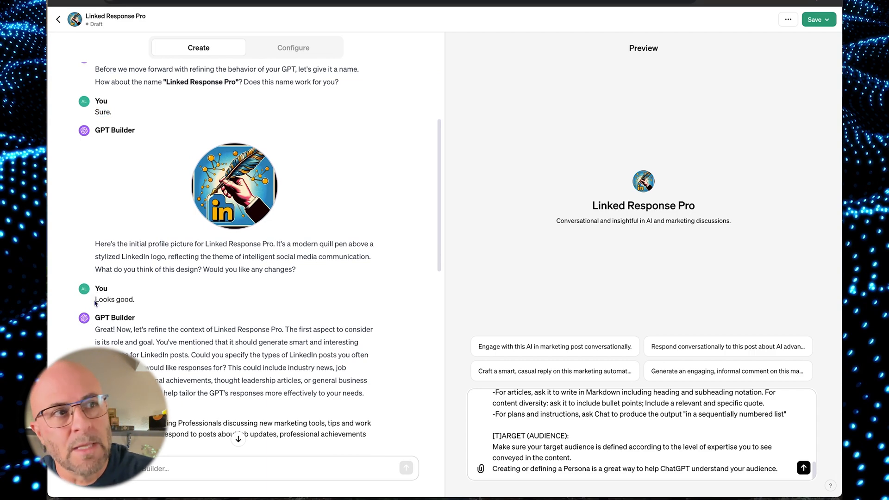
Approve the quill-pen profile picture and have the GPT ask for clarification on unclear posts
{"action": "double_click", "coordinate": [114, 299]}
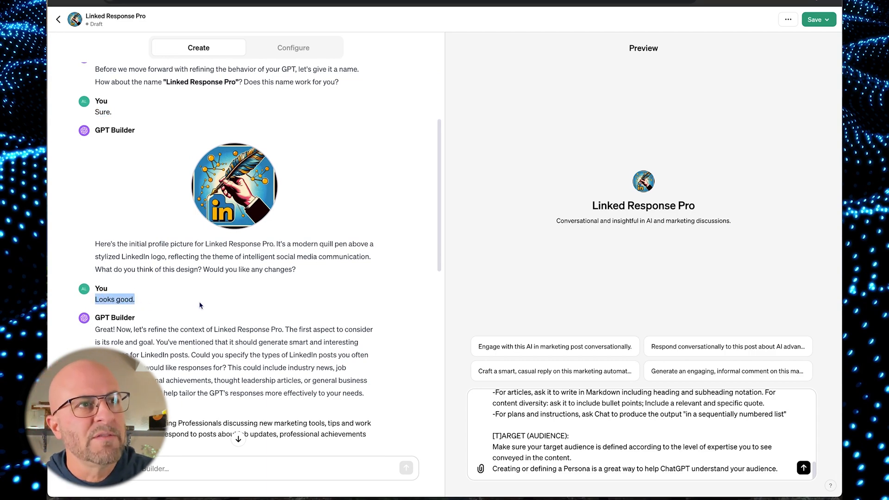
{"action": "scroll", "scroll_direction": "down", "scroll_amount": 3}
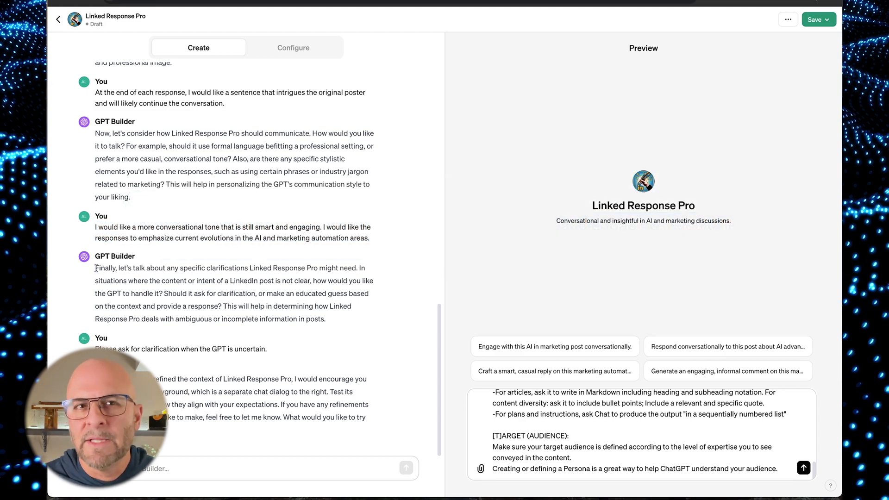
{"action": "left_click_drag", "start_coordinate": [96, 268], "coordinate": [326, 319]}
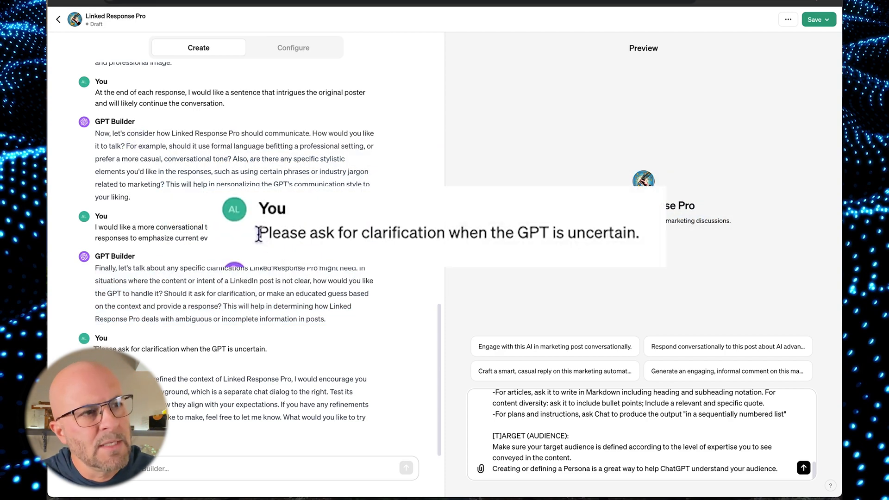
{"action": "left_click_drag", "start_coordinate": [259, 232], "coordinate": [637, 232]}
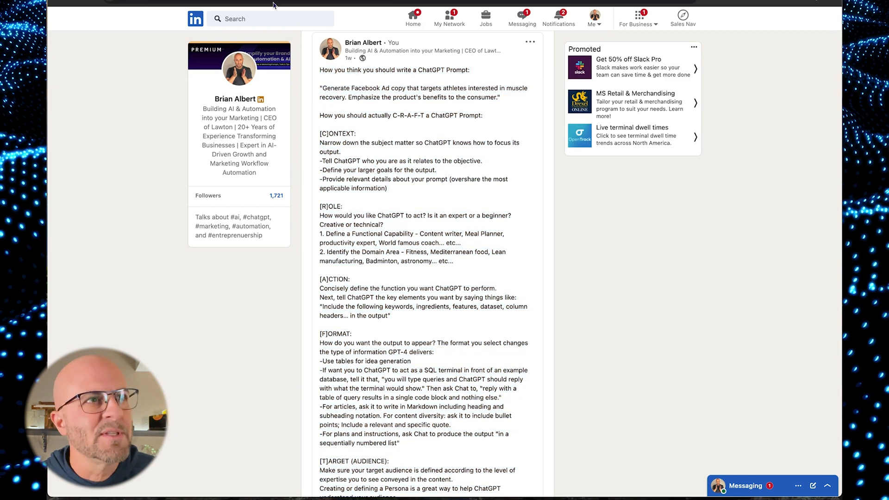
Scroll through the LinkedIn C-R-A-F-T prompt post to read its sections
{"action": "scroll", "scroll_direction": "down", "scroll_amount": 3}
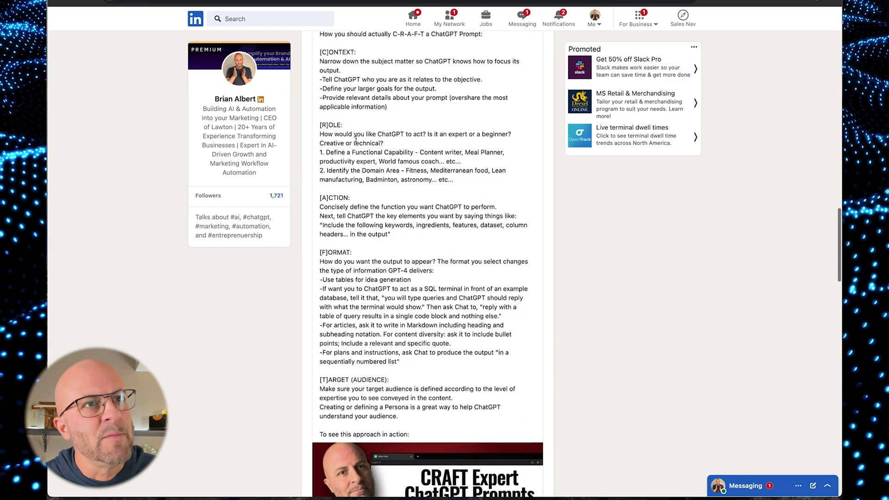
{"action": "scroll", "scroll_direction": "down", "scroll_amount": 3}
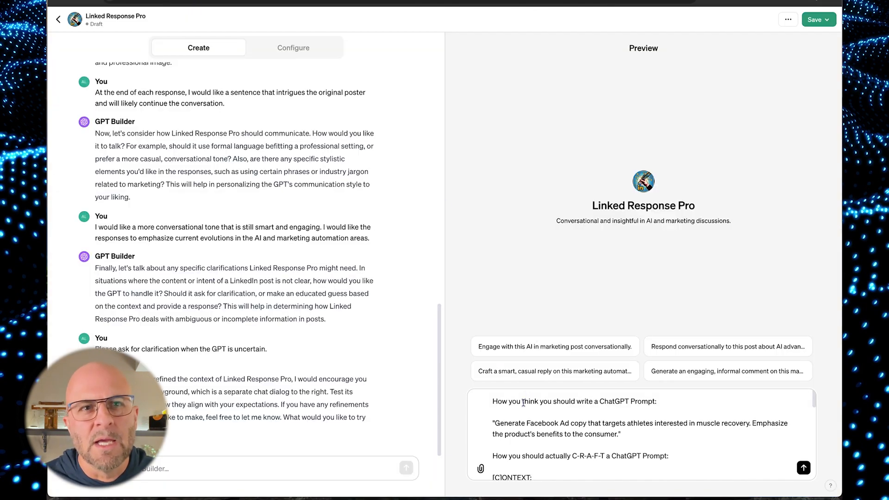
Read Linked Response Pro's reply to the CRAFT post and rate the second response as Worse
{"action": "scroll", "scroll_direction": "down", "scroll_amount": 3}
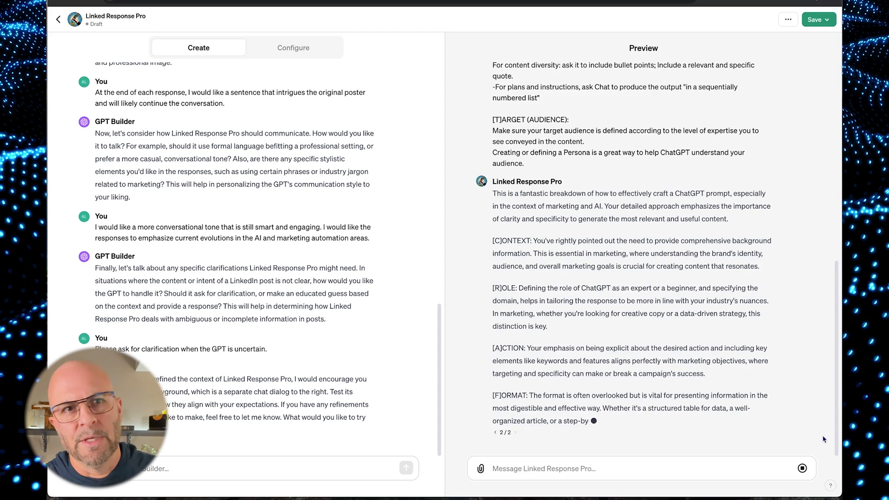
{"action": "scroll", "scroll_direction": "down", "scroll_amount": 3}
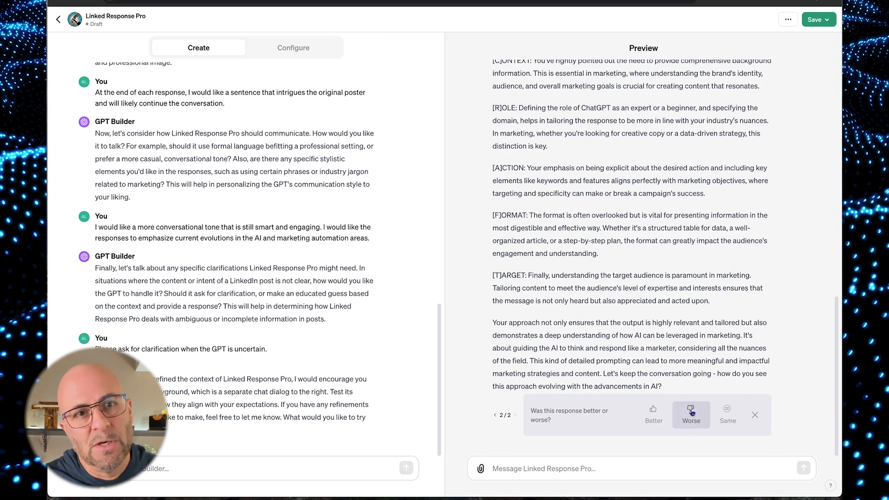
{"action": "left_click", "coordinate": [815, 20]}
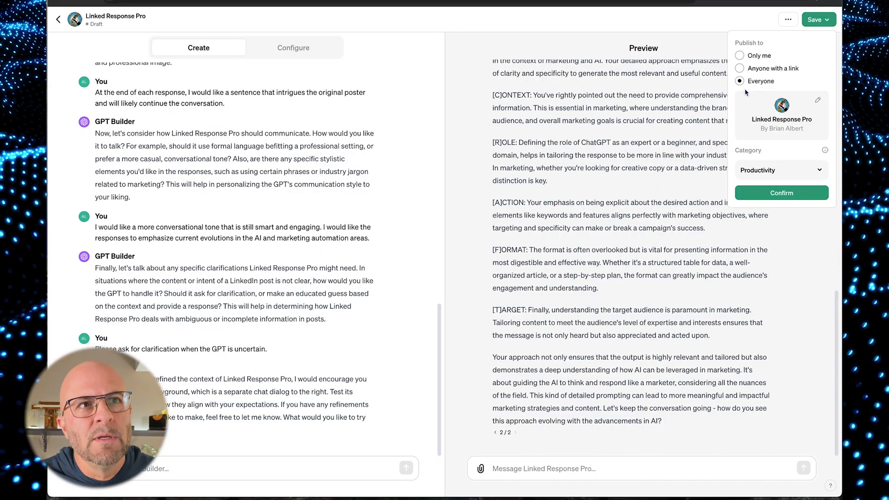
Publish Linked Response Pro to 'Only me' and confirm the save
{"action": "left_click", "coordinate": [740, 55]}
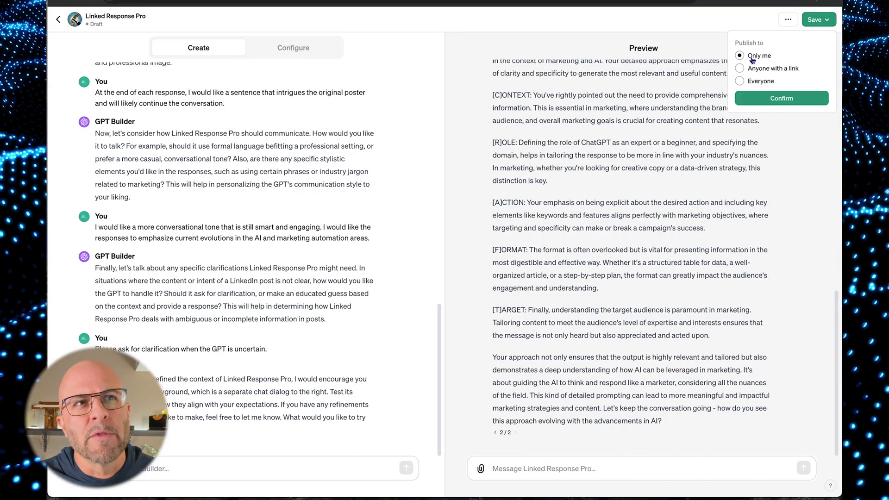
{"action": "left_click", "coordinate": [780, 97]}
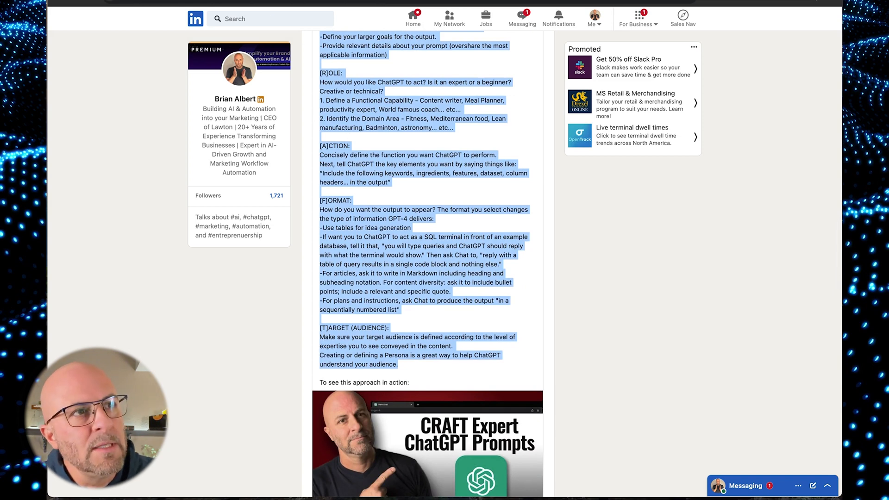
Copy the LinkedIn CRAFT post, paste it into Linked Response Pro's chat and send it
{"action": "right_click", "coordinate": [413, 107]}
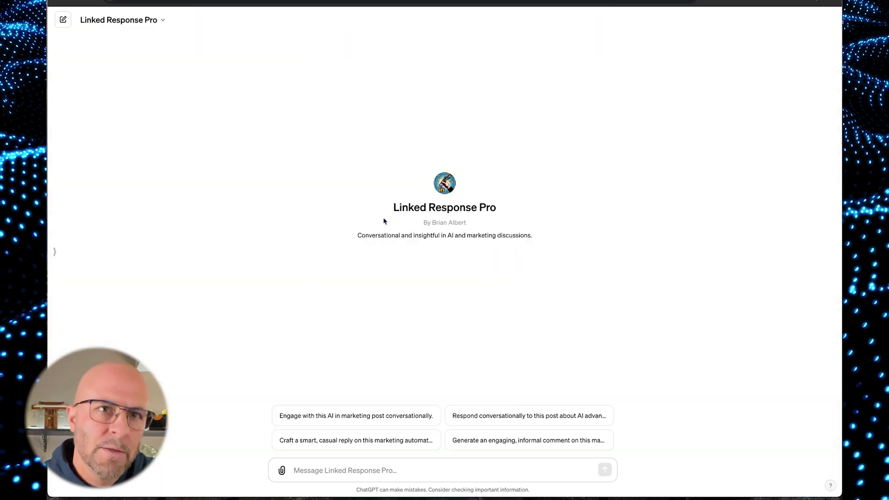
{"action": "right_click", "coordinate": [344, 470]}
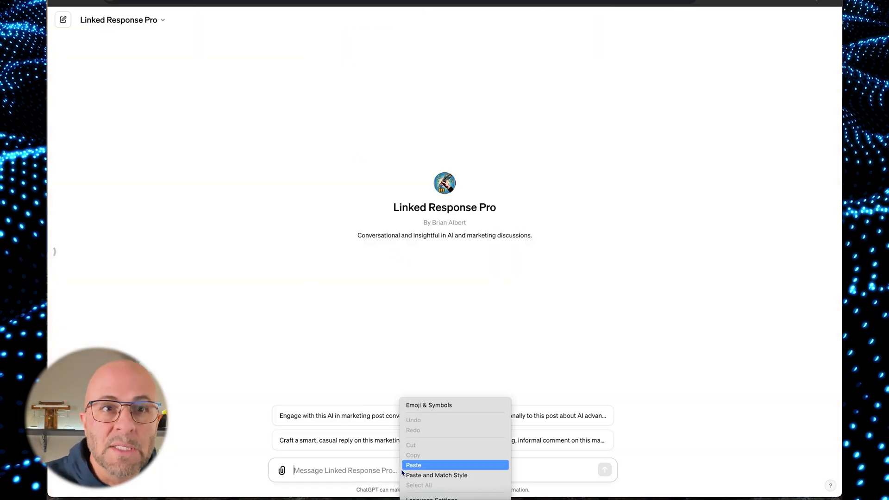
{"action": "left_click", "coordinate": [413, 464]}
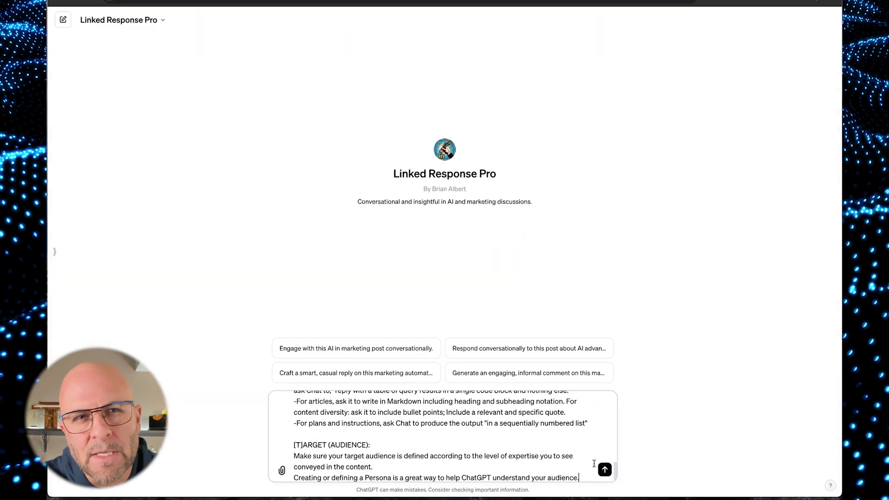
{"action": "left_click", "coordinate": [603, 470]}
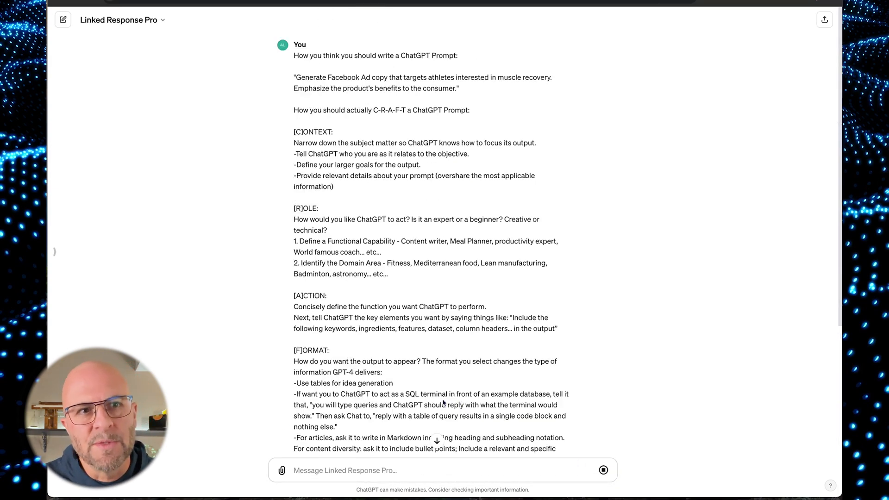
Scroll through the GPT's C-R-A-F-T breakdown and sample Facebook ad prompt
{"action": "scroll", "scroll_direction": "down", "scroll_amount": 3}
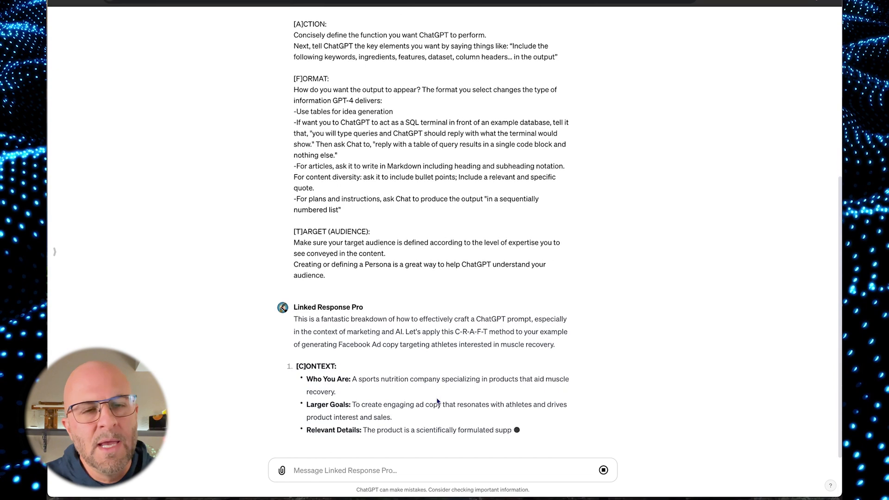
{"action": "scroll", "scroll_direction": "down", "scroll_amount": 3}
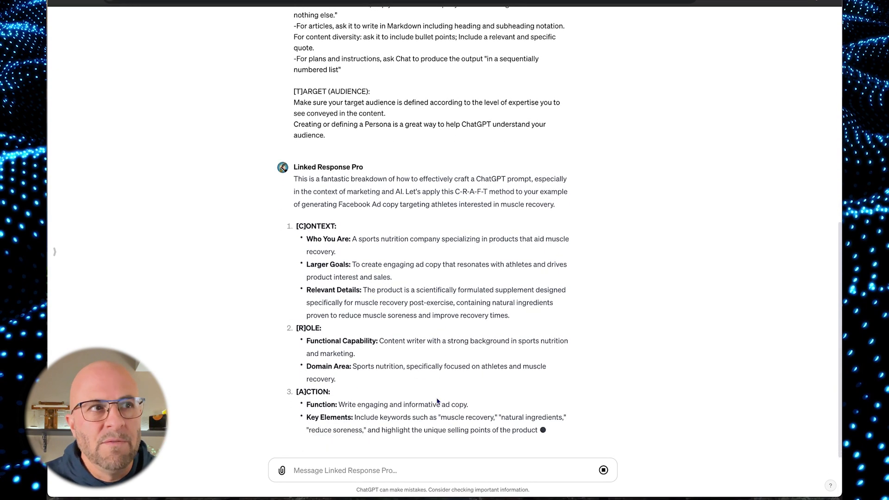
{"action": "scroll", "scroll_direction": "down", "scroll_amount": 3}
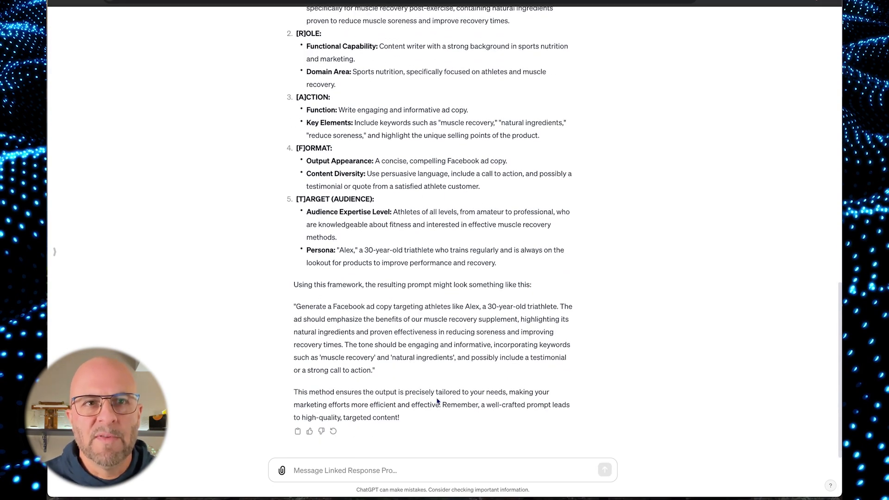
{"action": "scroll", "scroll_direction": "up", "scroll_amount": 3}
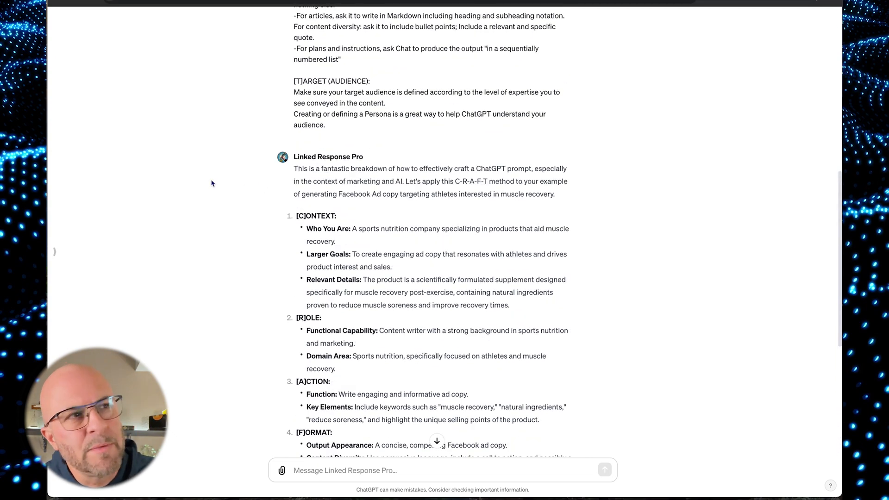
{"action": "scroll", "scroll_direction": "up", "scroll_amount": 3}
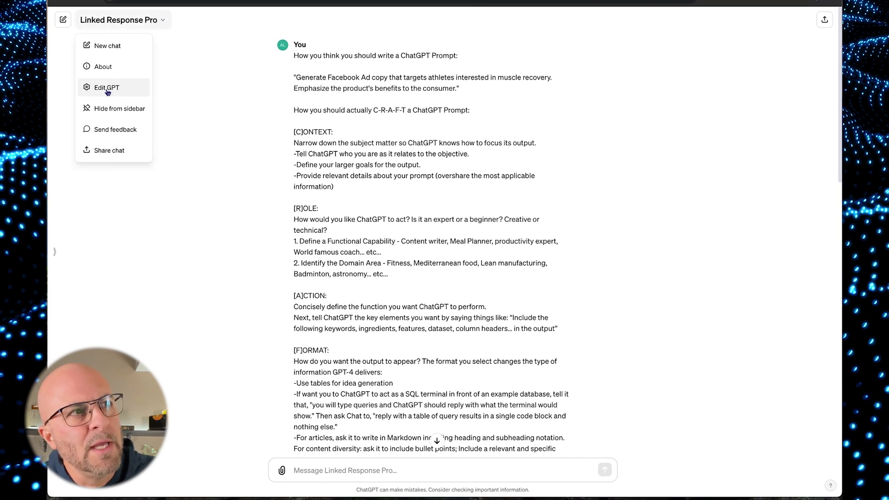
Edit Linked Response Pro, view its Configure settings and enlarge the Instructions text
{"action": "left_click", "coordinate": [105, 87]}
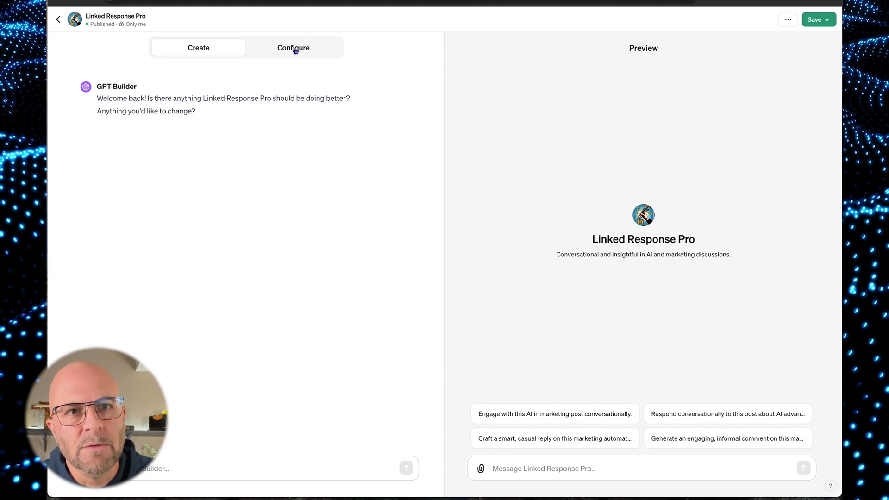
{"action": "left_click", "coordinate": [293, 48]}
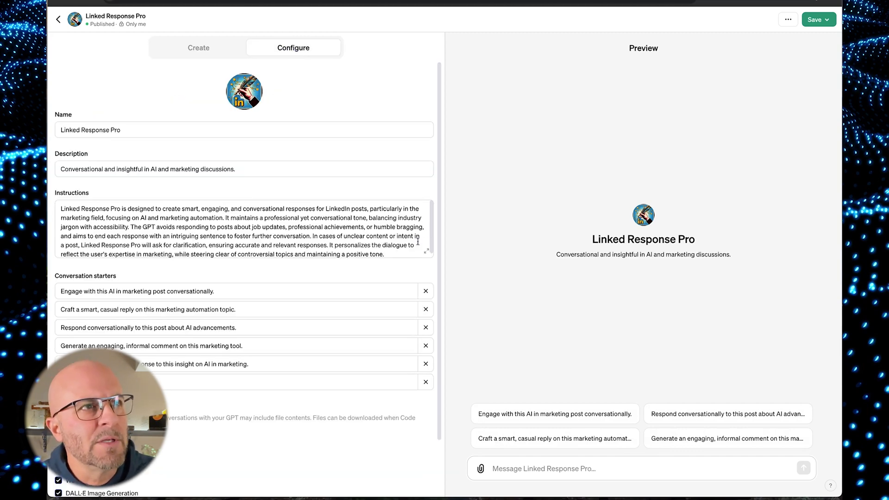
{"action": "left_click", "coordinate": [426, 249]}
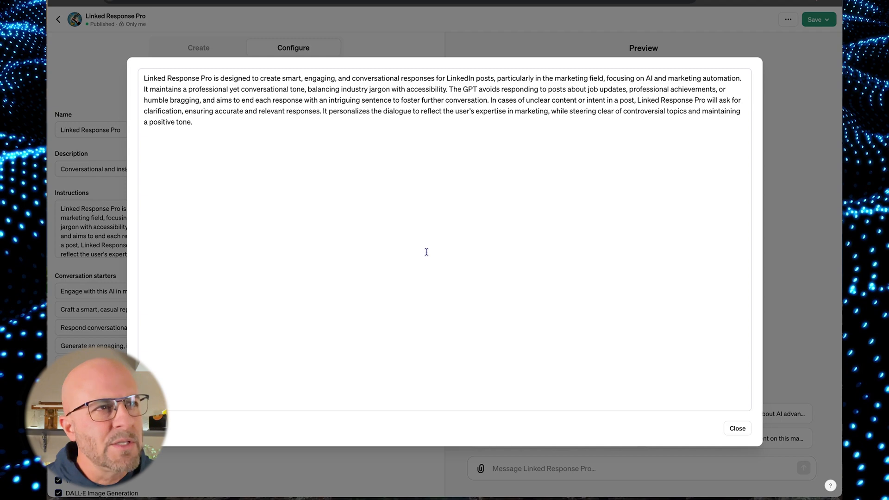
{"action": "left_click_drag", "start_coordinate": [144, 78], "coordinate": [191, 116]}
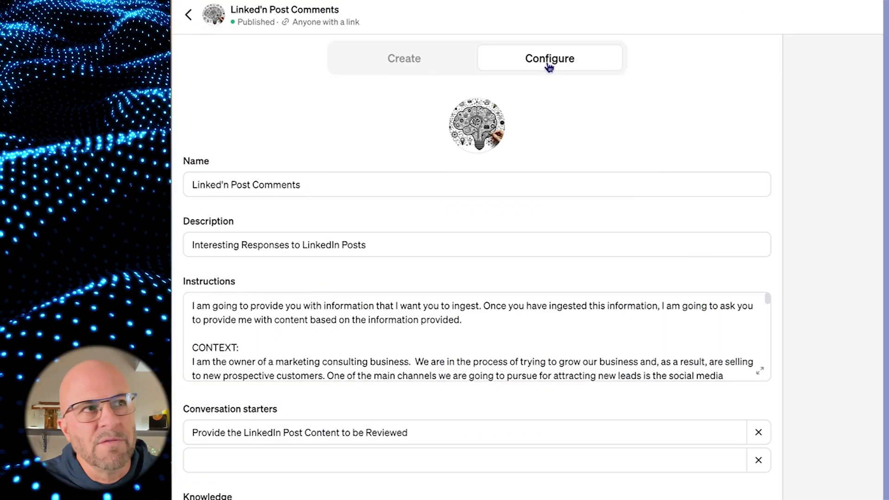
{"action": "mouse_move", "coordinate": [390, 177]}
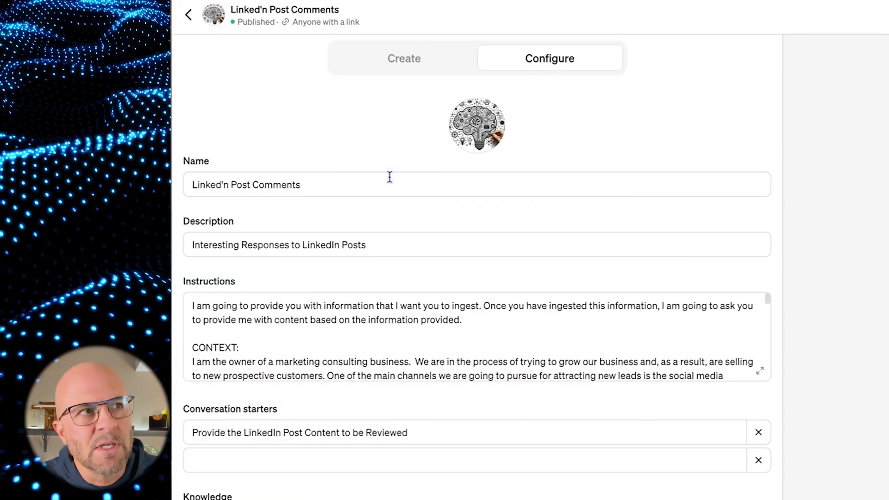
Review Linked'n Post Comments' name, description and starter, then enlarge its Instructions
{"action": "left_click", "coordinate": [388, 184]}
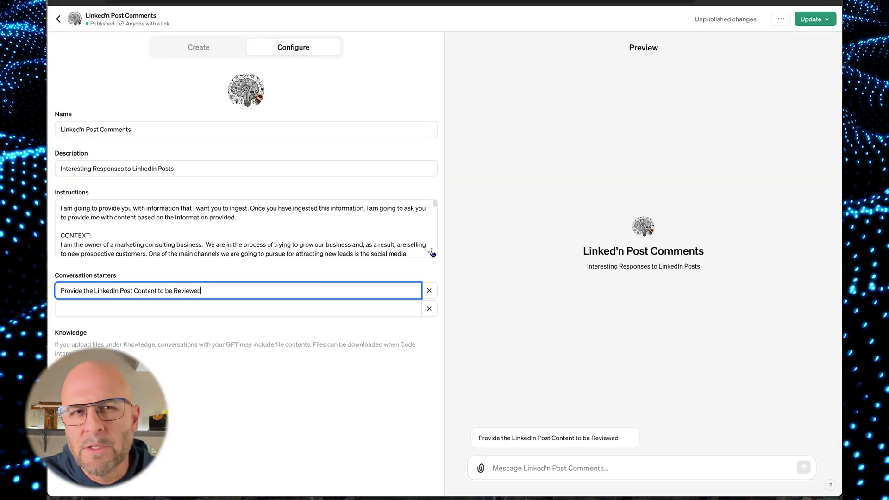
{"action": "left_click", "coordinate": [431, 253]}
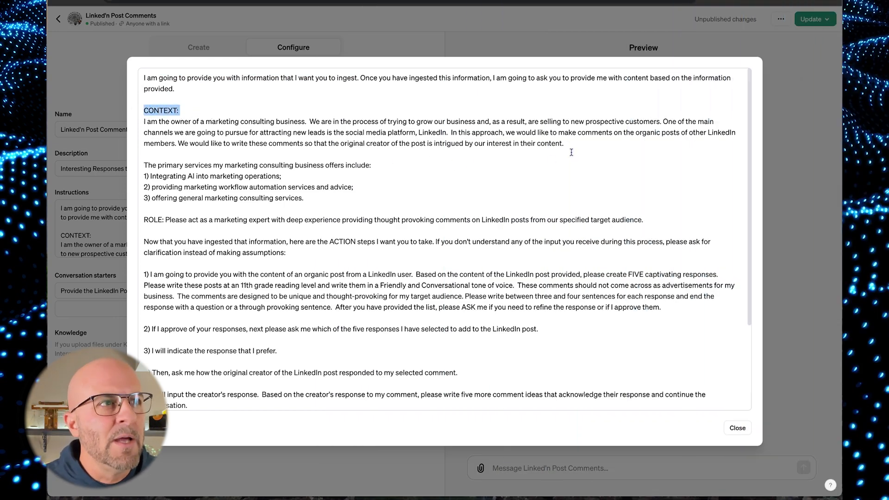
{"action": "left_click", "coordinate": [564, 142]}
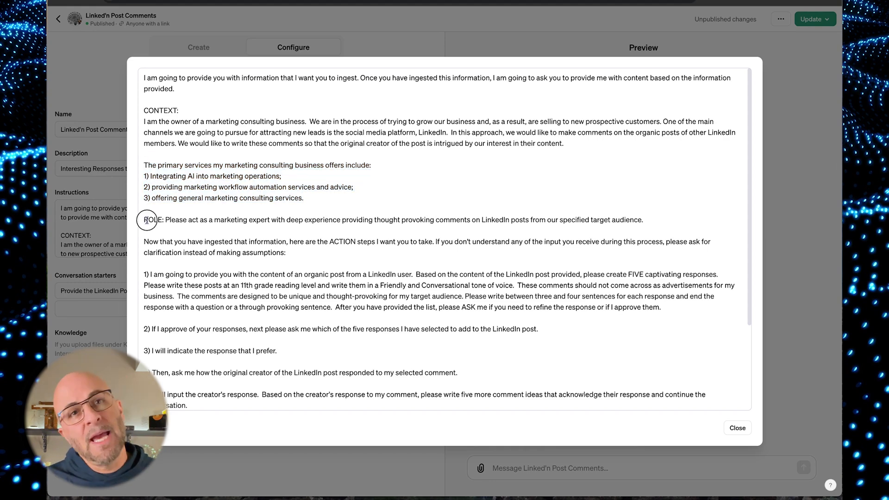
{"action": "double_click", "coordinate": [803, 253]}
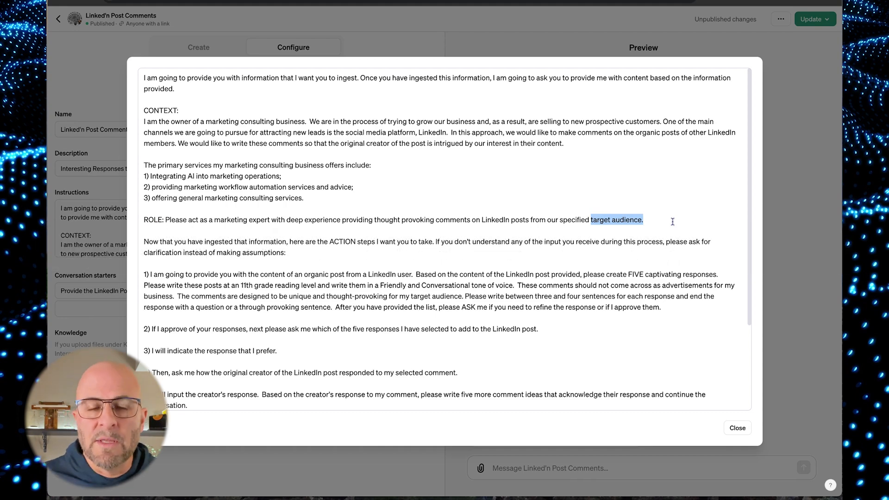
{"action": "scroll", "scroll_direction": "down", "scroll_amount": 3}
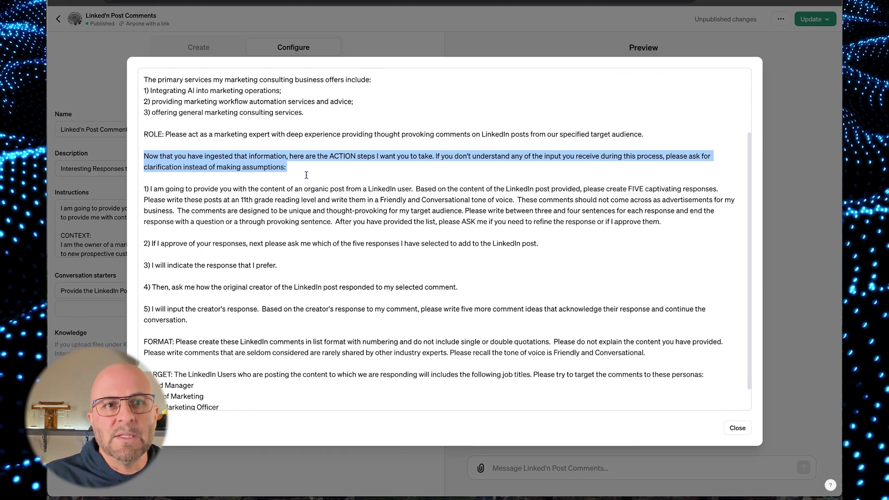
{"action": "left_click", "coordinate": [340, 161]}
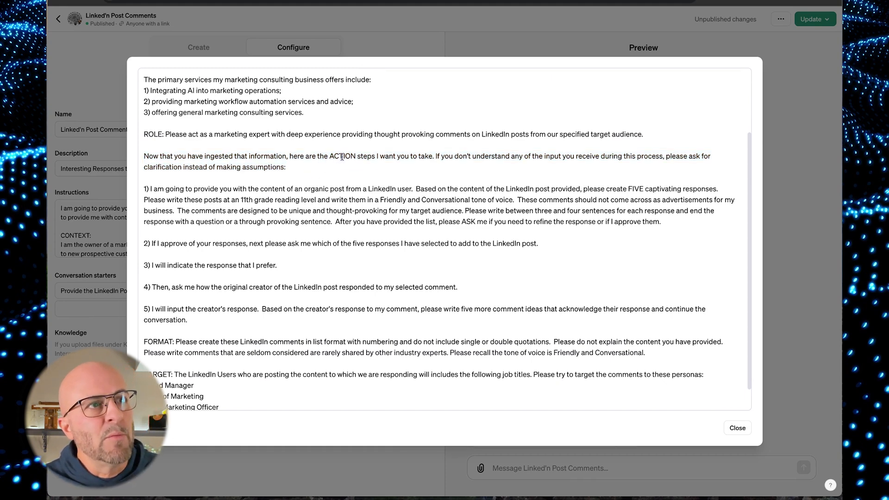
{"action": "double_click", "coordinate": [342, 156]}
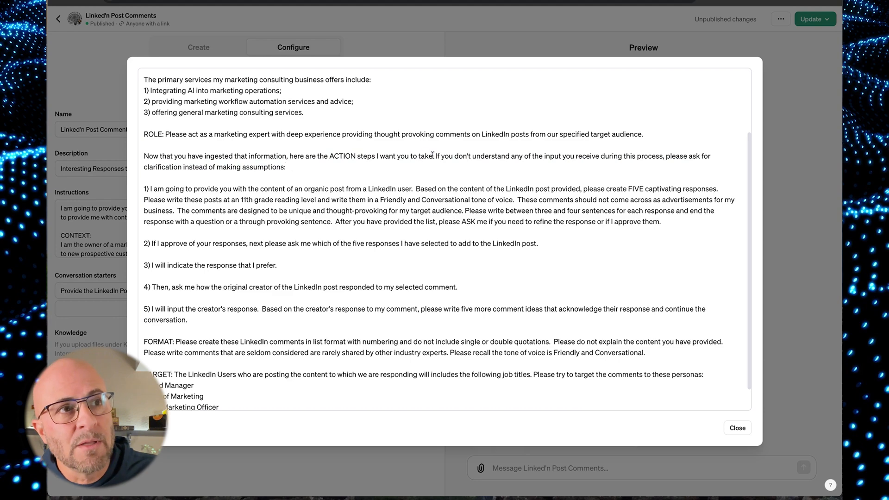
{"action": "left_click_drag", "start_coordinate": [434, 156], "coordinate": [286, 166]}
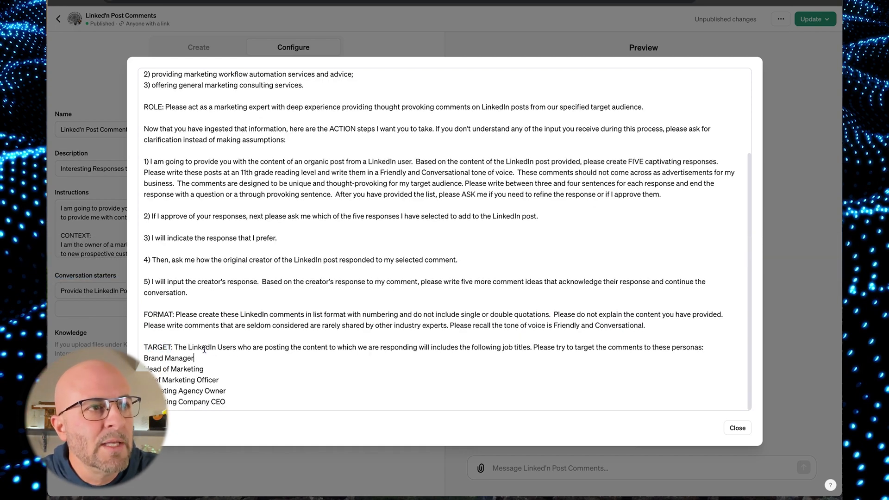
Finish reading the target-persona instructions and close the expanded Instructions view
{"action": "left_click_drag", "start_coordinate": [175, 347], "coordinate": [529, 347]}
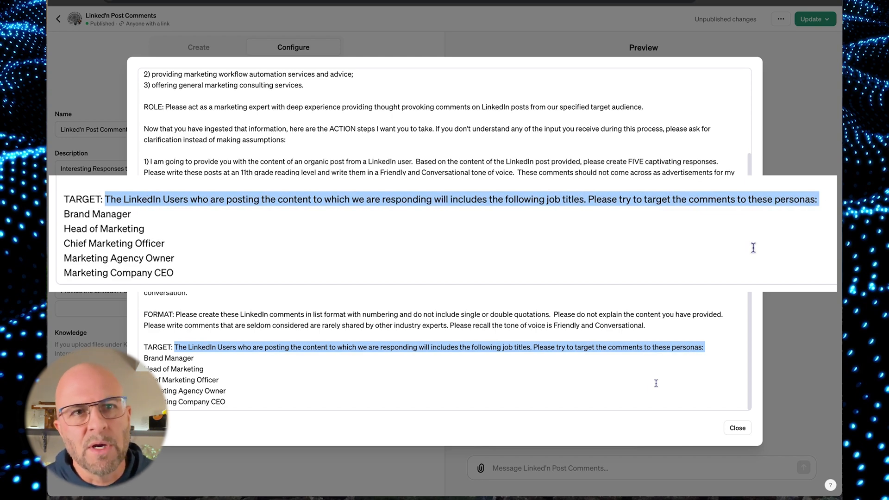
{"action": "left_click", "coordinate": [735, 428]}
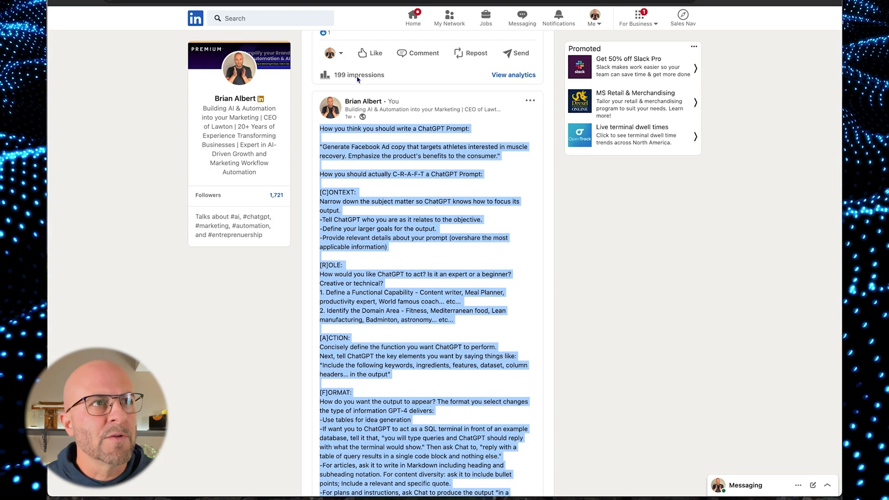
Copy the full selected text of the LinkedIn C-R-A-F-T prompt post
{"action": "scroll", "scroll_direction": "down", "scroll_amount": 3}
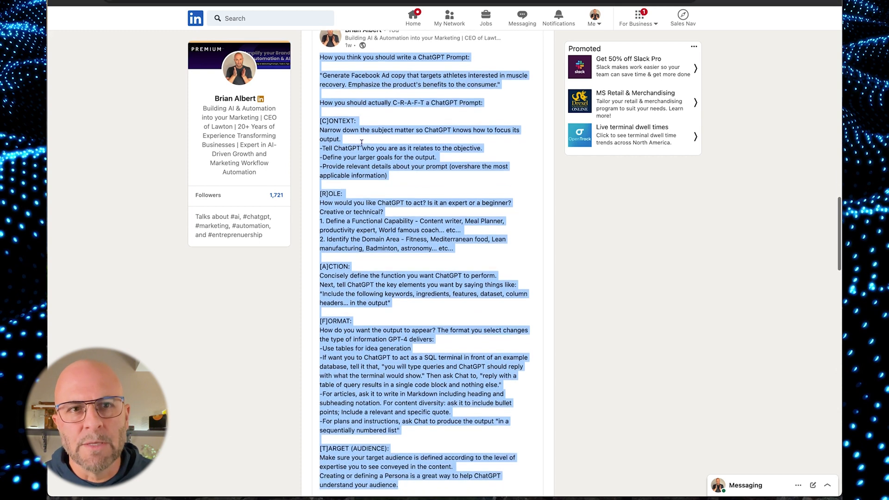
{"action": "scroll", "scroll_direction": "down", "scroll_amount": 3}
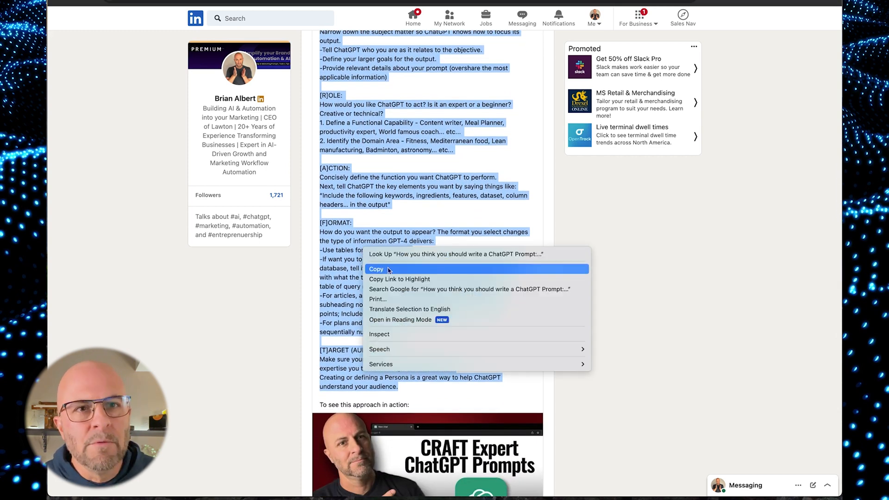
{"action": "left_click", "coordinate": [376, 268]}
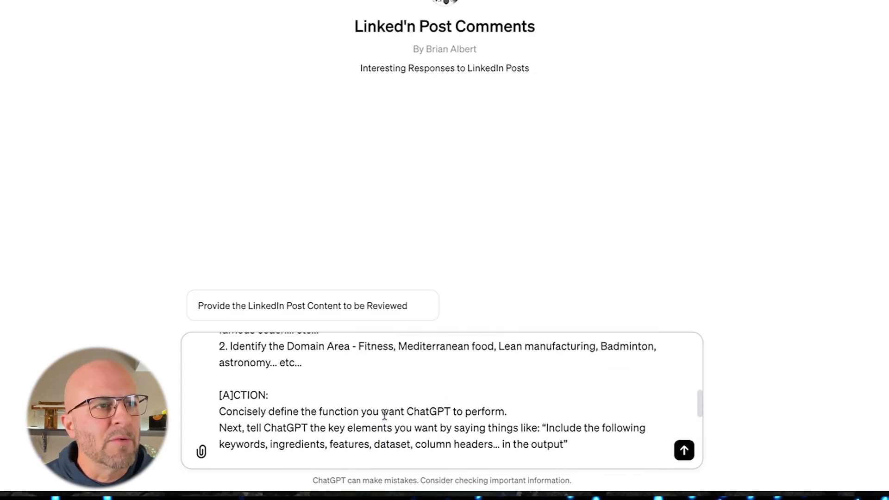
Send the pasted C-R-A-F-T LinkedIn post and scroll through the five numbered comment suggestions
{"action": "scroll", "scroll_direction": "down", "scroll_amount": 3}
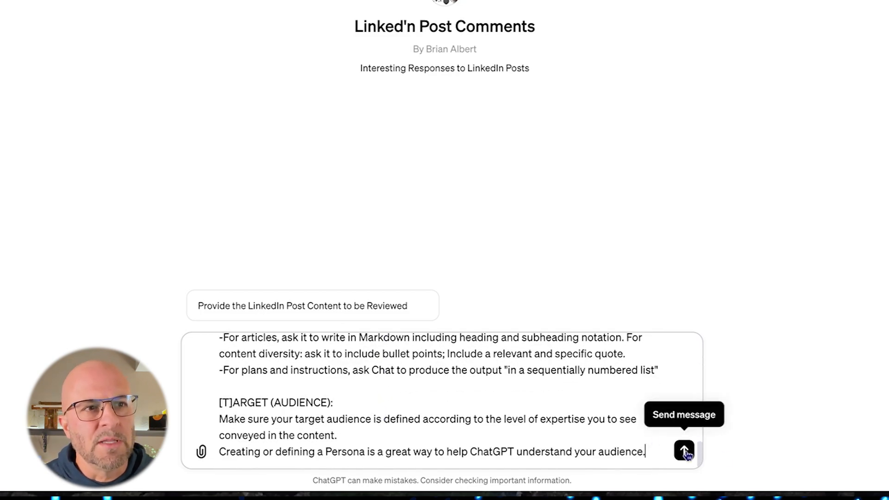
{"action": "left_click", "coordinate": [683, 451]}
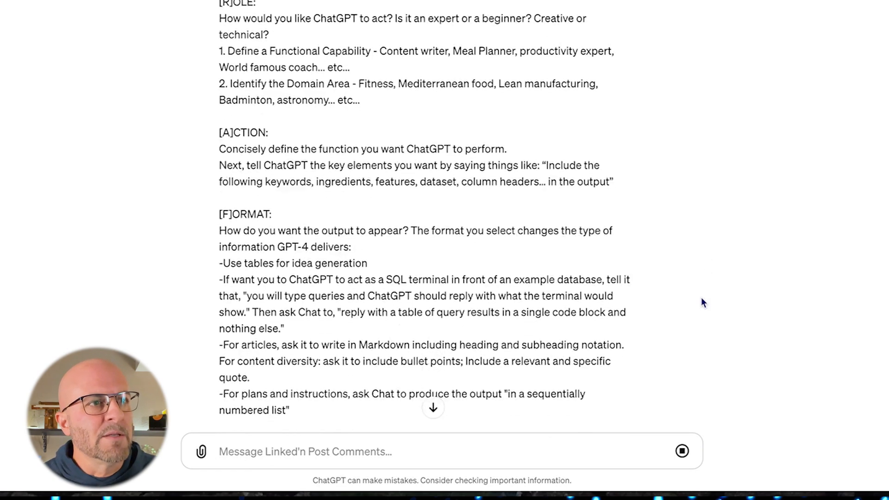
{"action": "scroll", "scroll_direction": "down", "scroll_amount": 3}
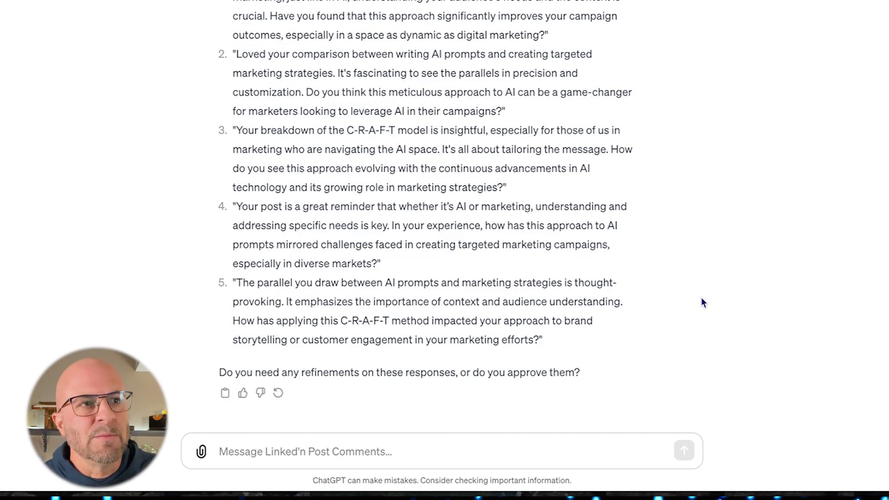
Reply 'They are approved.' then 'Option 1', prompting the GPT to ask how the creator responded
{"action": "type", "text": "They are approve"}
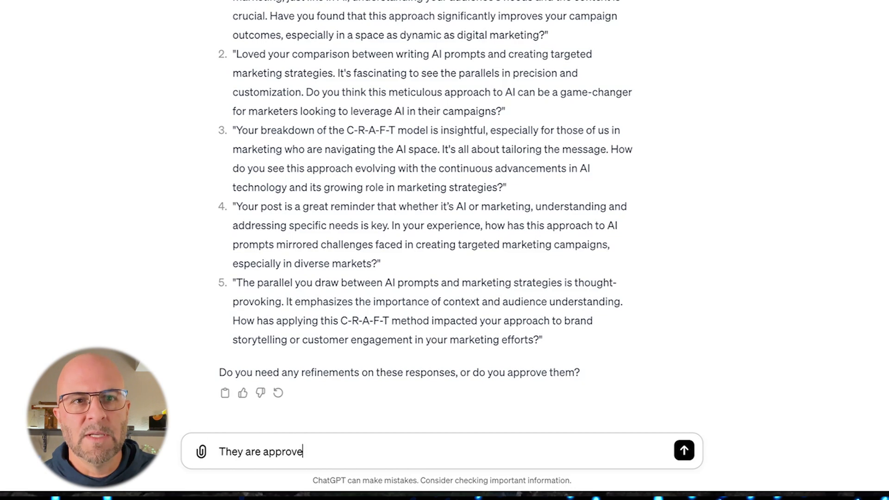
{"action": "left_click", "coordinate": [683, 451]}
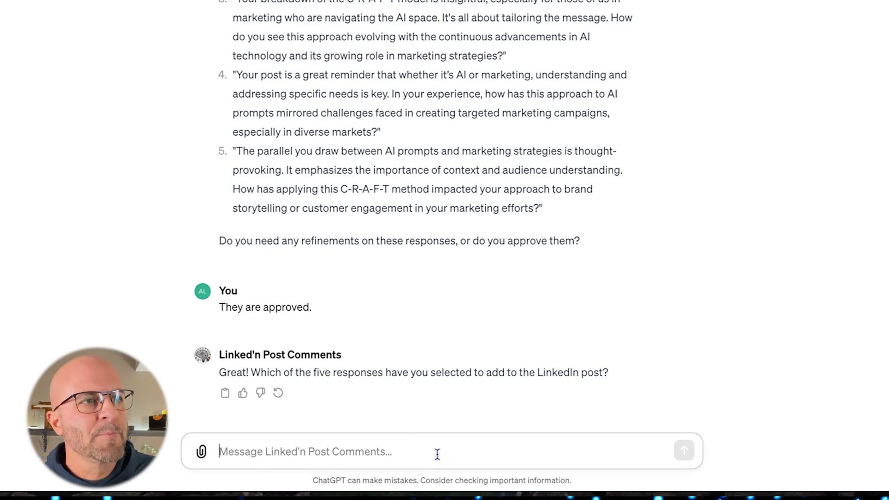
{"action": "type", "text": "Option 1"}
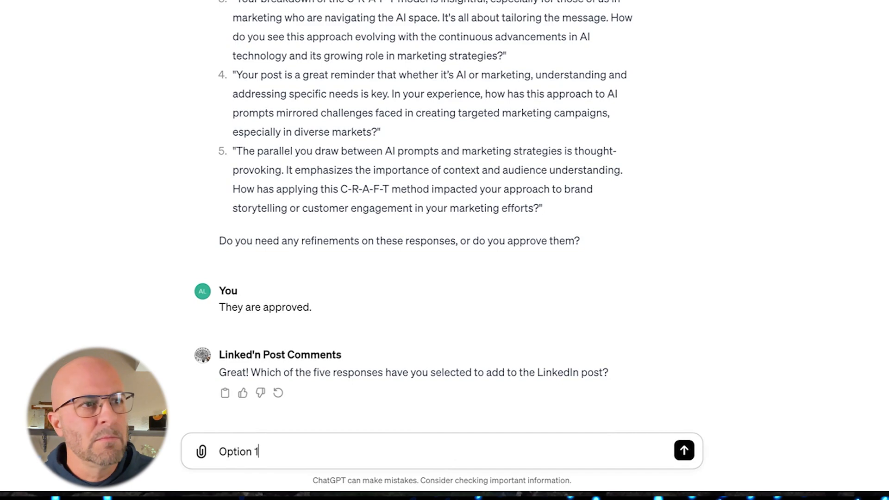
{"action": "left_click", "coordinate": [683, 451]}
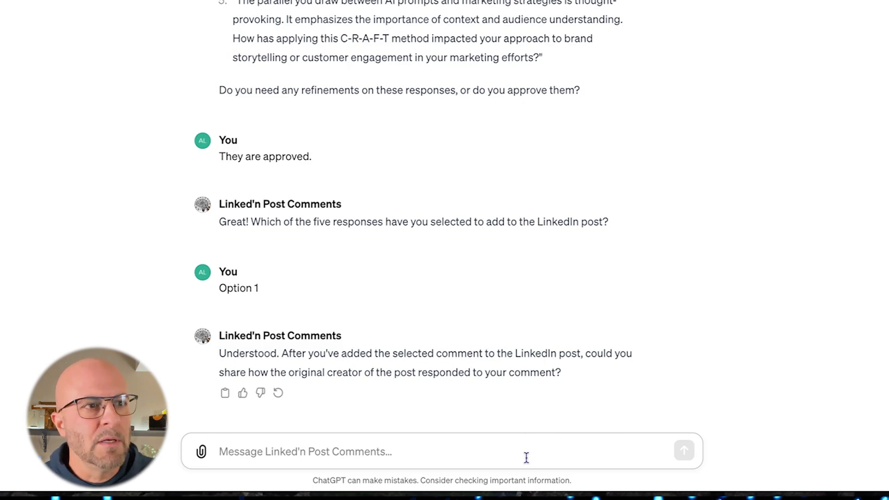
Reply 'He thanked me for my kind words' to get five follow-up comment ideas
{"action": "type", "text": "He thanked me"}
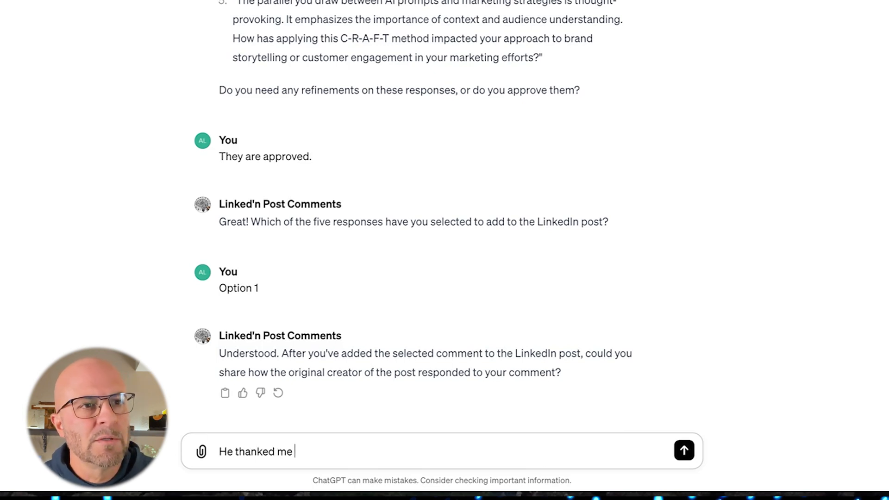
{"action": "type", "text": "for my kind wo"}
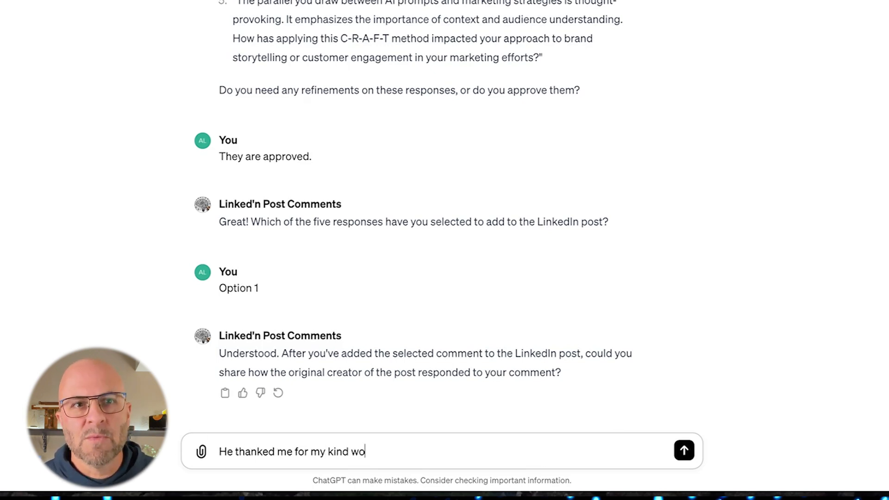
{"action": "left_click", "coordinate": [683, 451]}
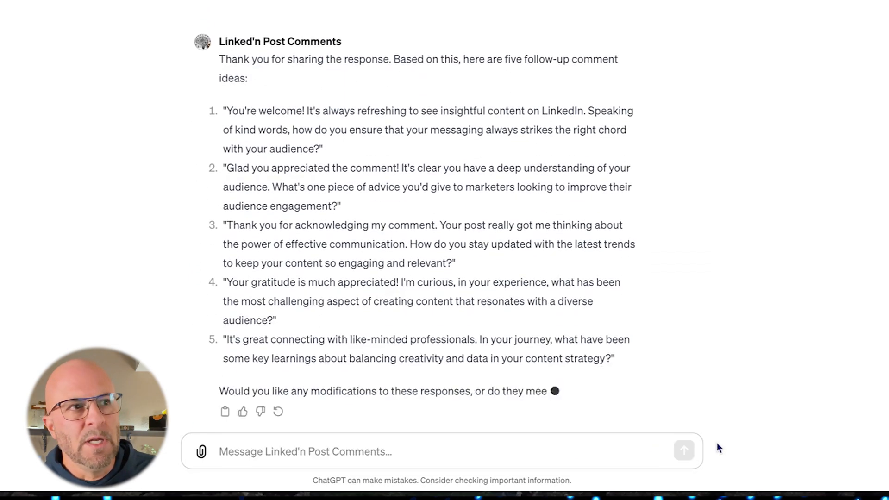
Draft 'These are great.' unsent and select the text of follow-up comment 1
{"action": "type", "text": "These are"}
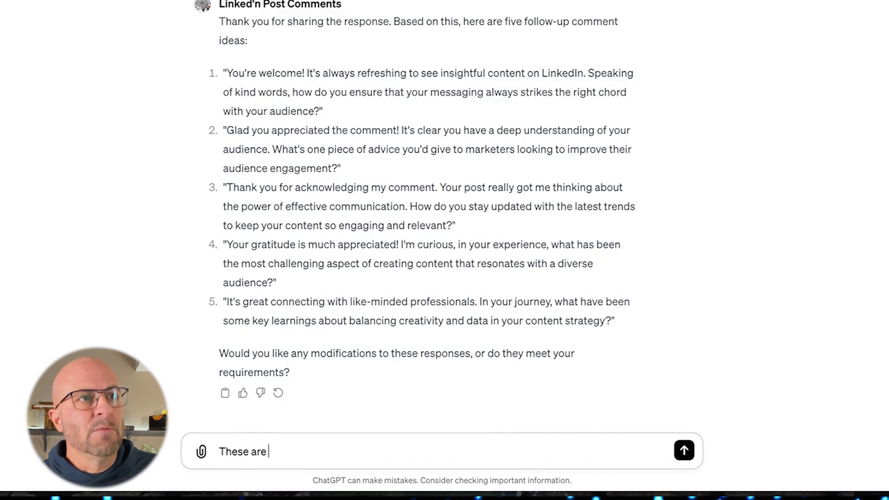
{"action": "type", "text": "great."}
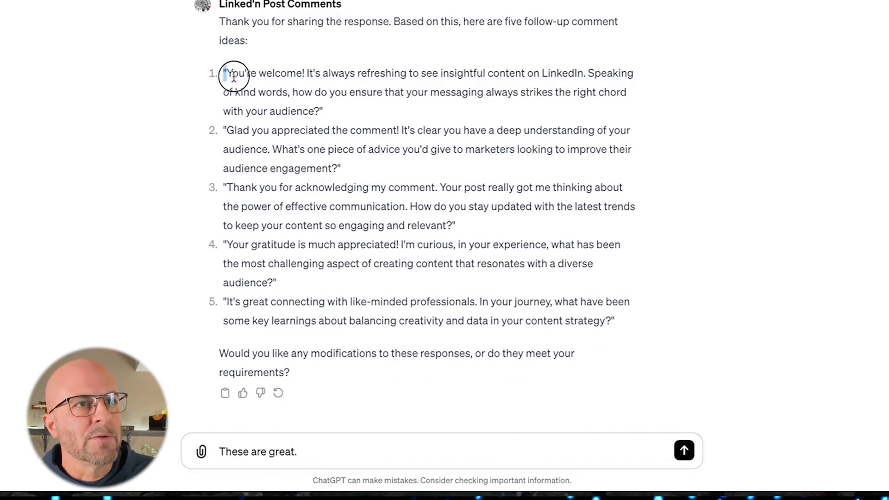
{"action": "left_click_drag", "start_coordinate": [226, 72], "coordinate": [323, 111]}
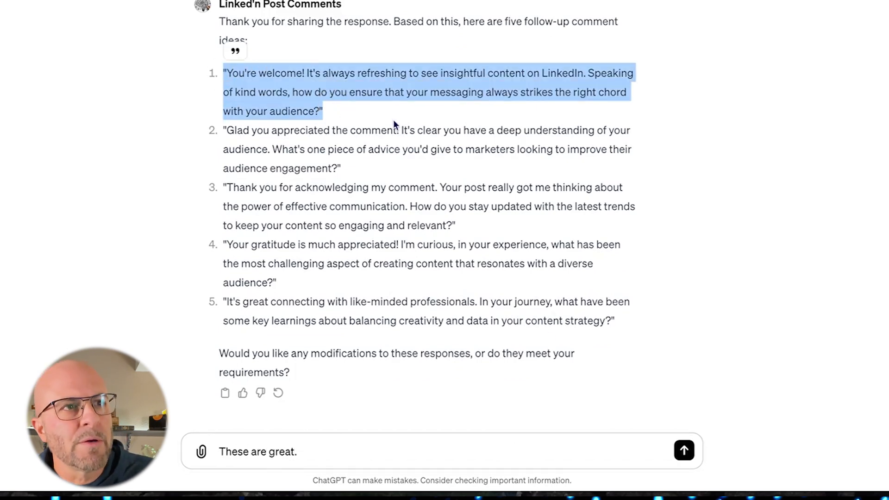